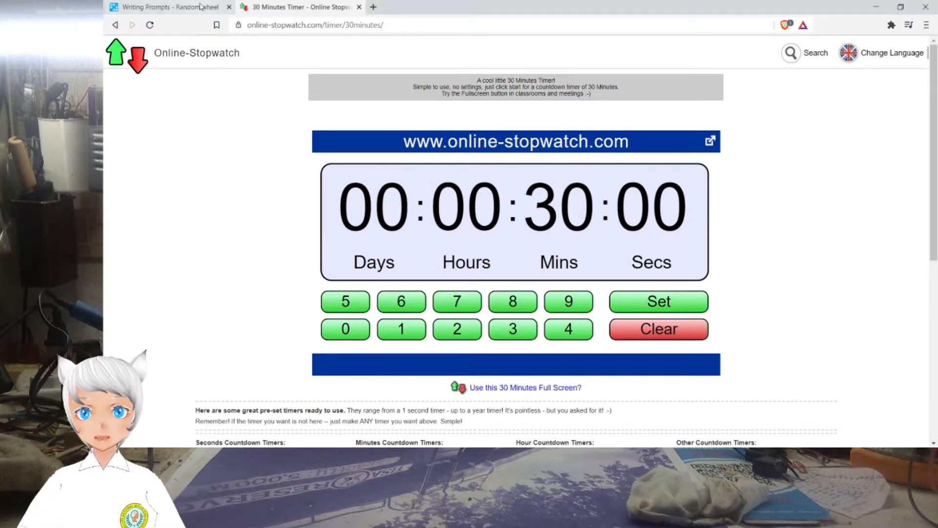
Step: Check the Writing Prompts wheel and 30-minute timer tabs, ending on the prompts page
left_click(167, 7)
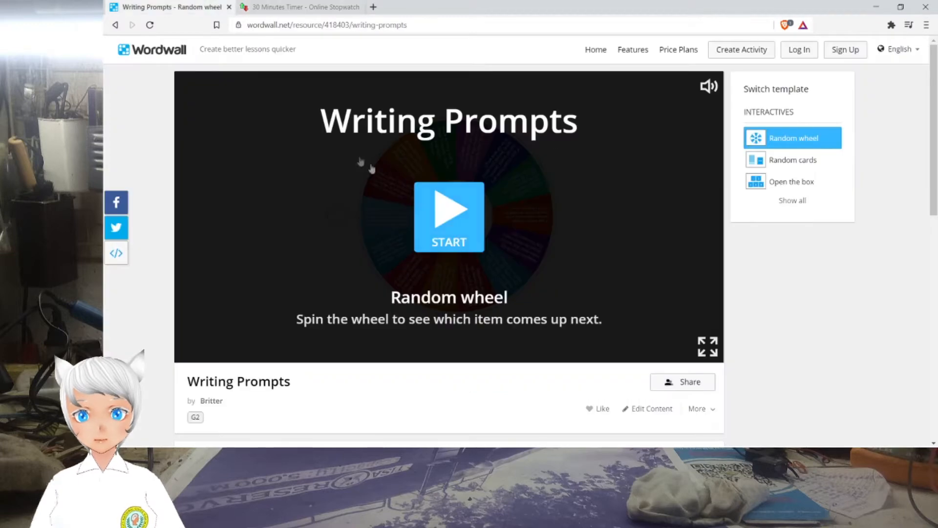
scroll("down", 3)
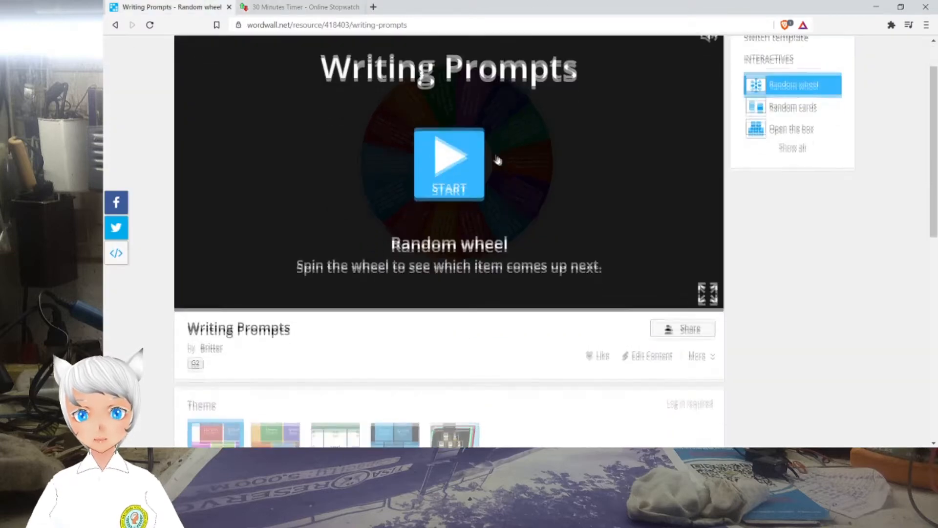
left_click(300, 7)
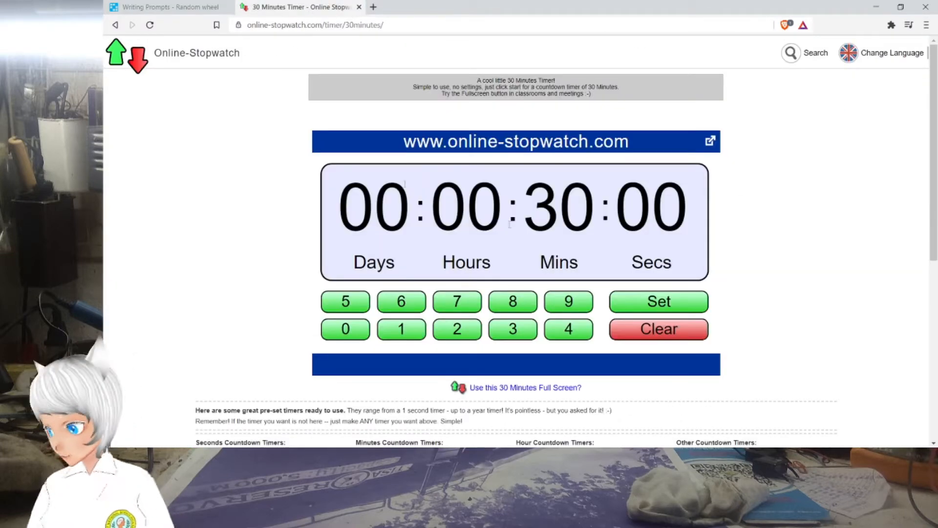
left_click(167, 7)
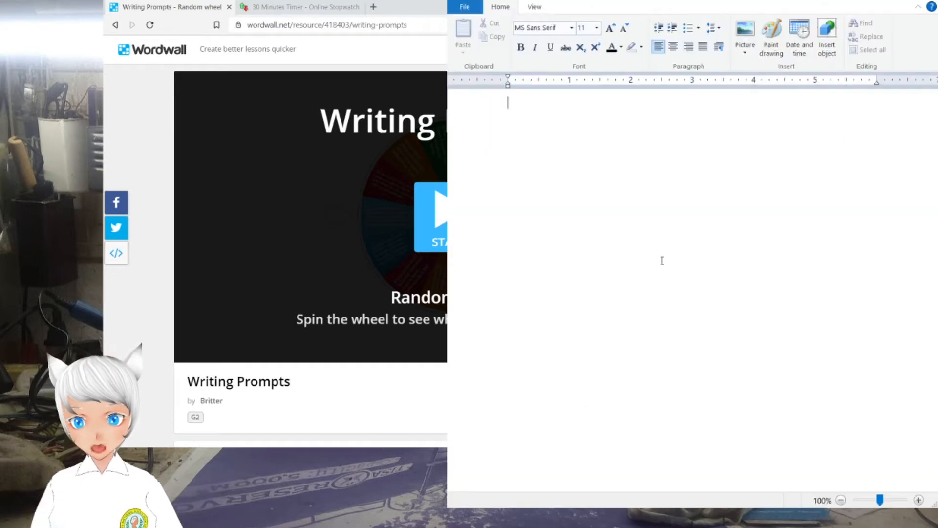
Step: Write a crude rough opening line in the blank WordPad document
type("m")
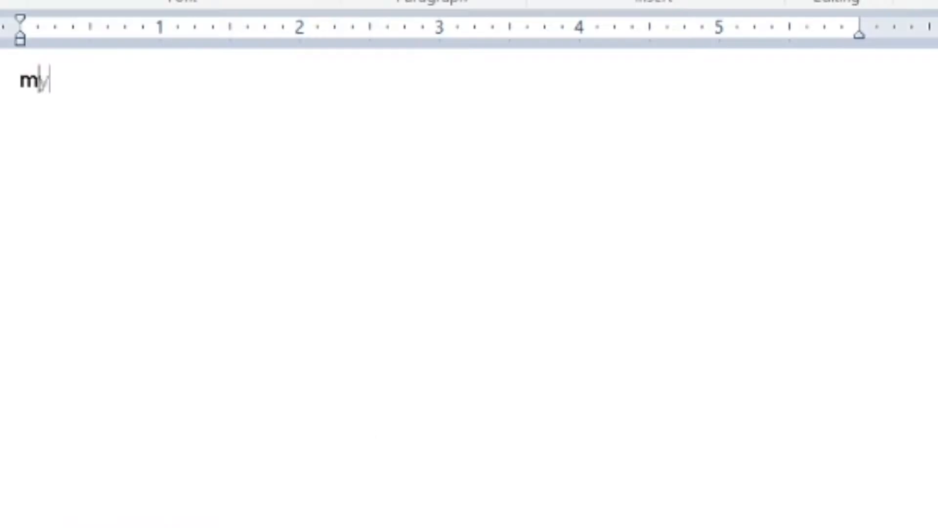
type("y penis is so incre")
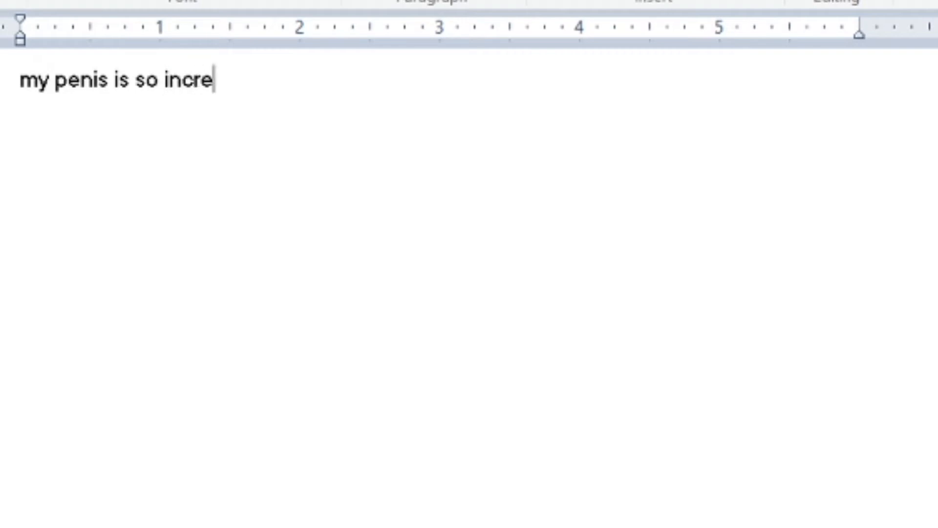
type("dulously olarge")
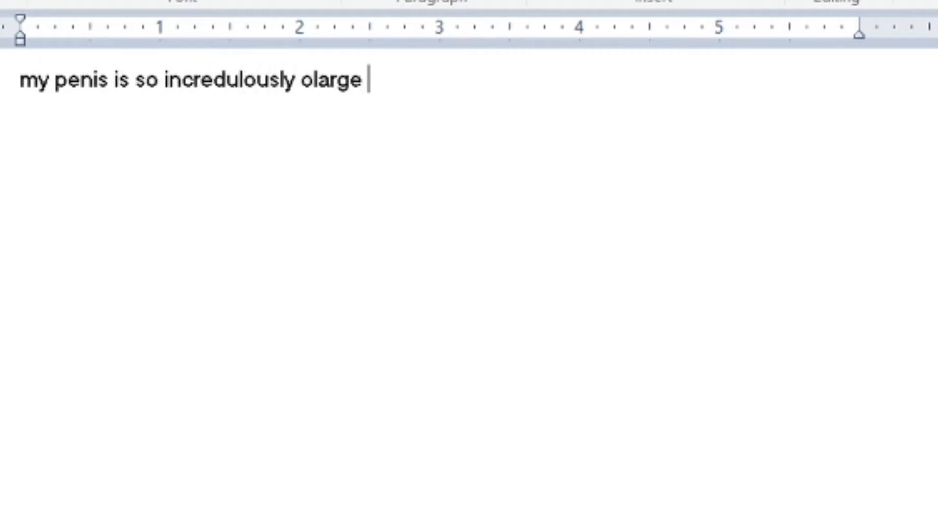
type("yo wouldn't beli")
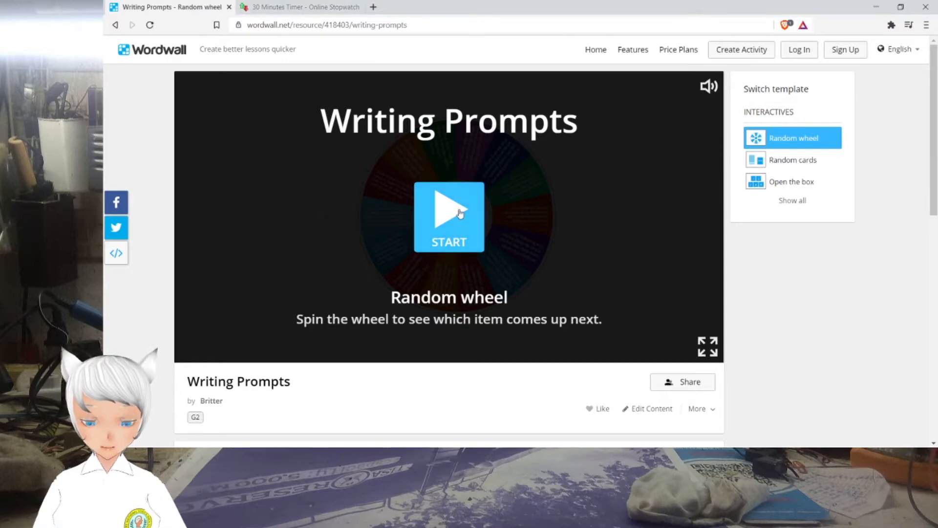
Step: Start the wheel, spin it twice for a prompt, then go to the Online-Stopwatch tab
left_click(448, 217)
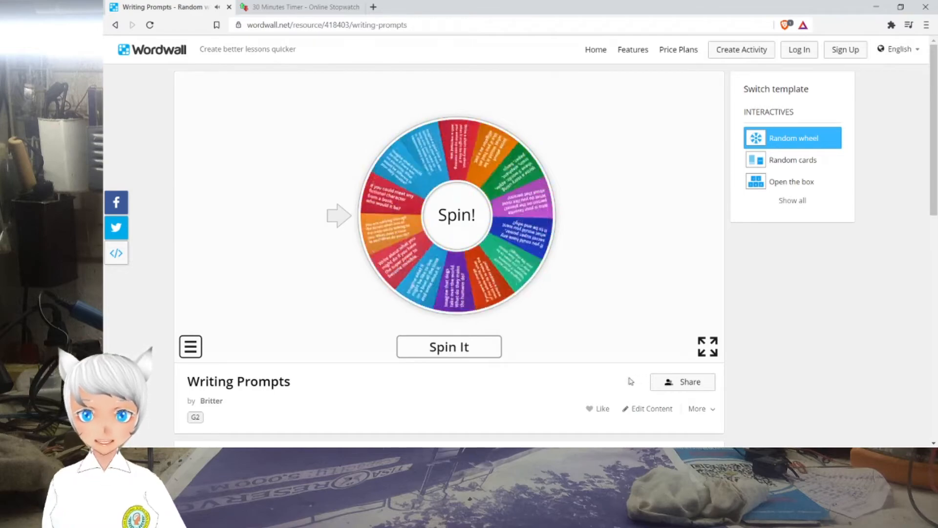
left_click(448, 346)
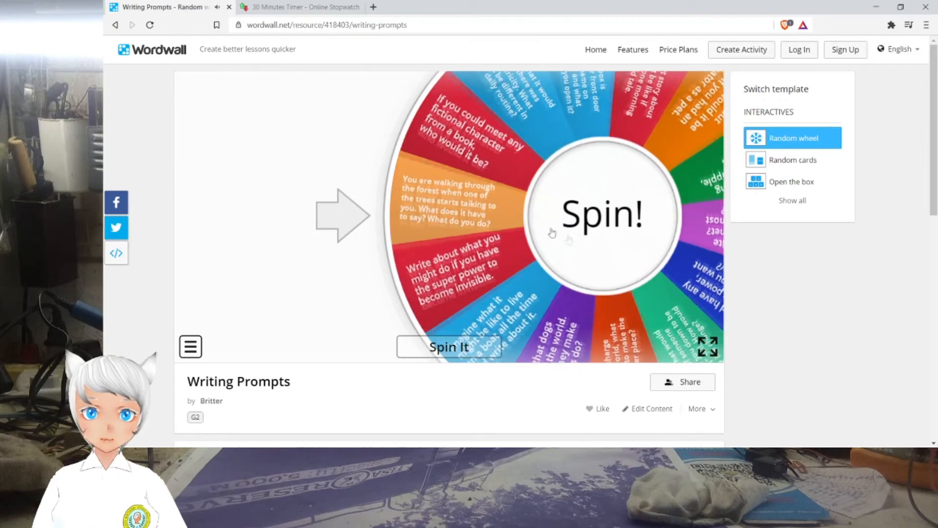
left_click(602, 215)
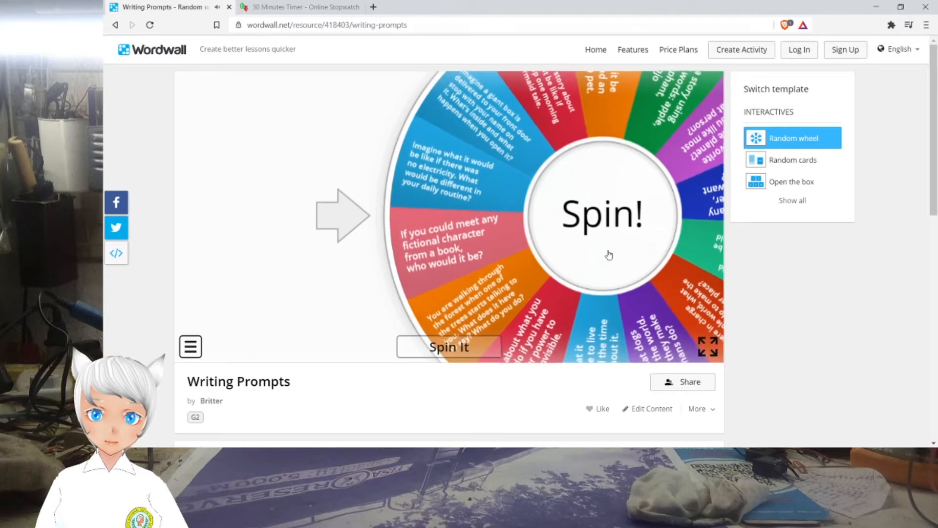
left_click(302, 6)
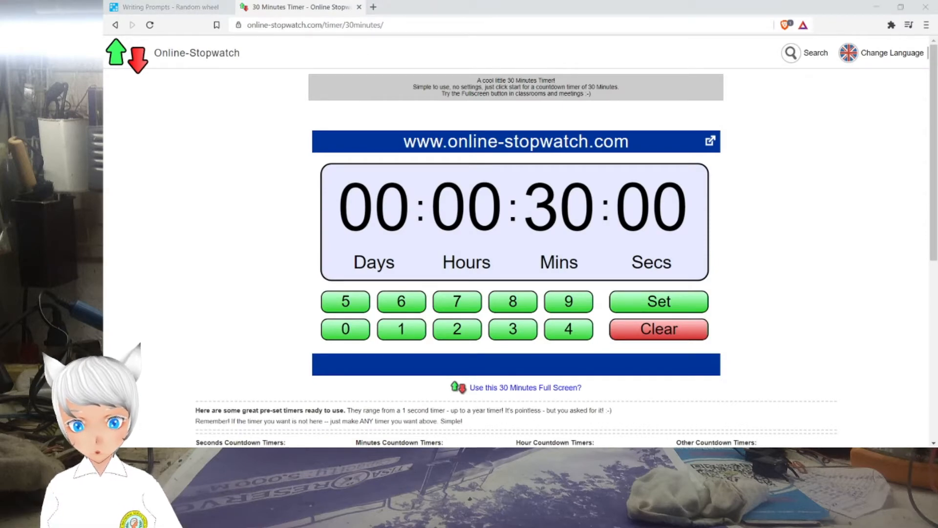
Step: Clear the countdown and re-enter it as 5 minutes
left_click(658, 330)
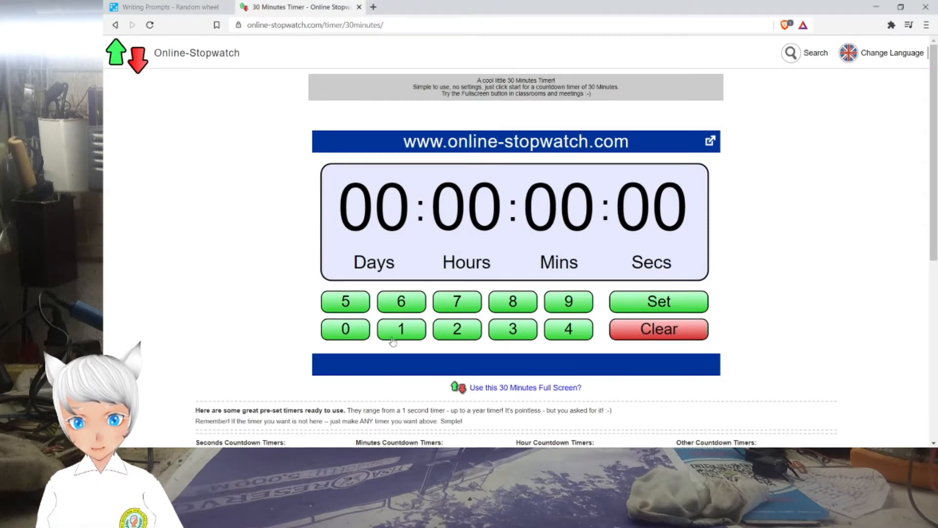
left_click(345, 301)
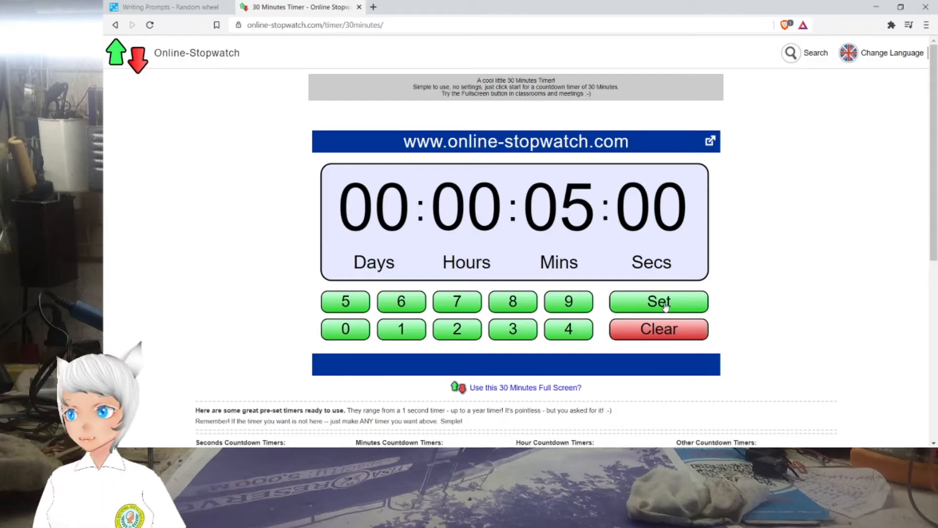
Step: Start the countdown, visit the prompts page, then reset and restart the 30-minute timer
left_click(658, 301)
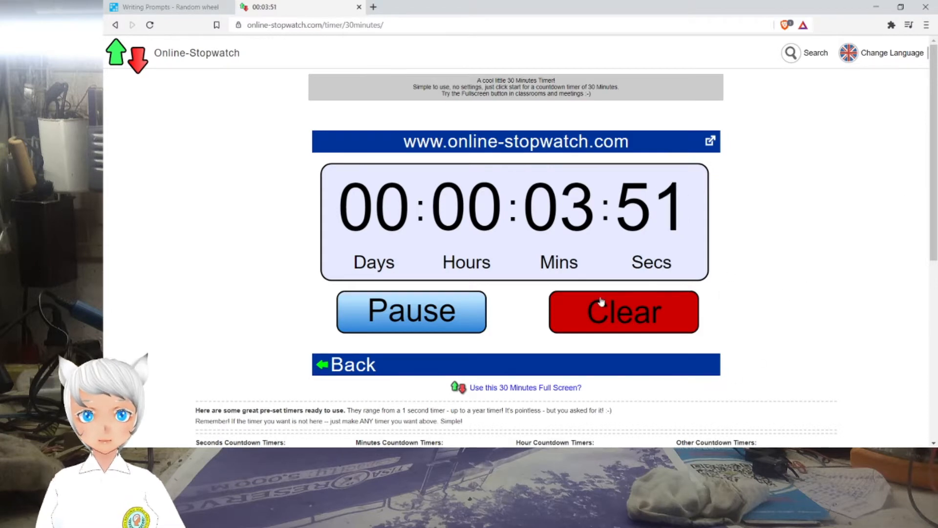
mouse_move(654, 335)
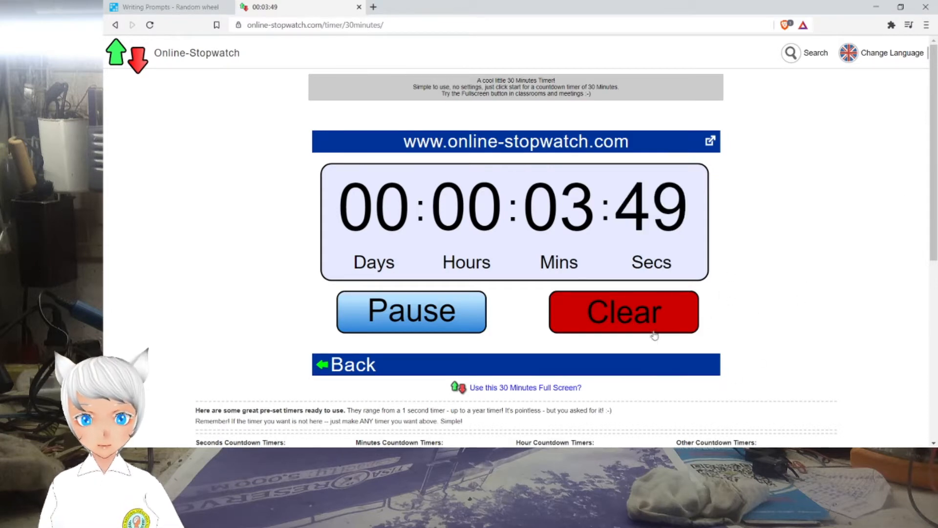
left_click(167, 7)
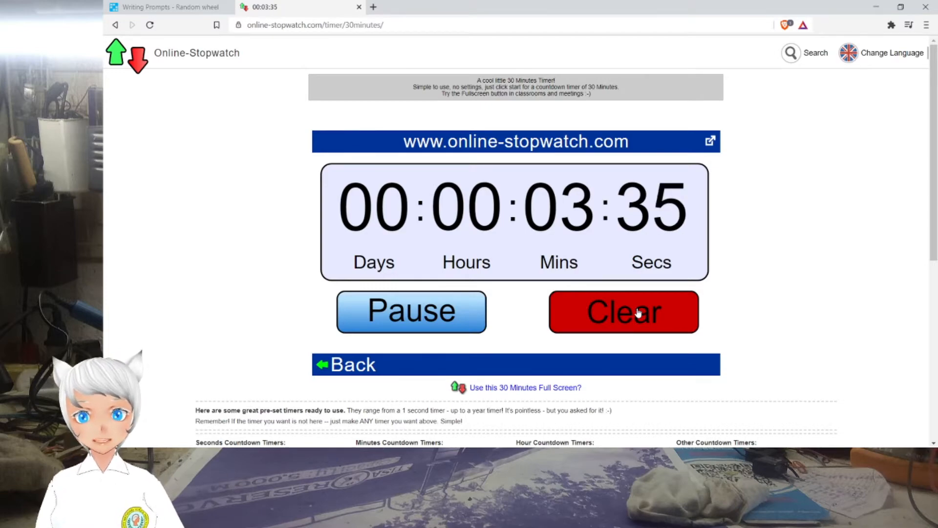
left_click(622, 311)
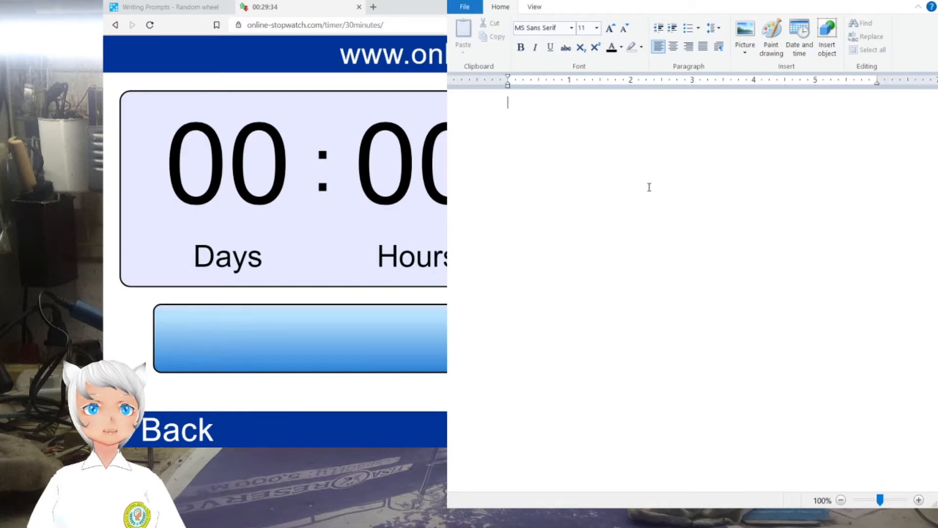
Step: Write the opening about worlds crossing over in the world between stories
type("In the world between stories, it's inevitable that one world would cross over with another. As unstable as this")
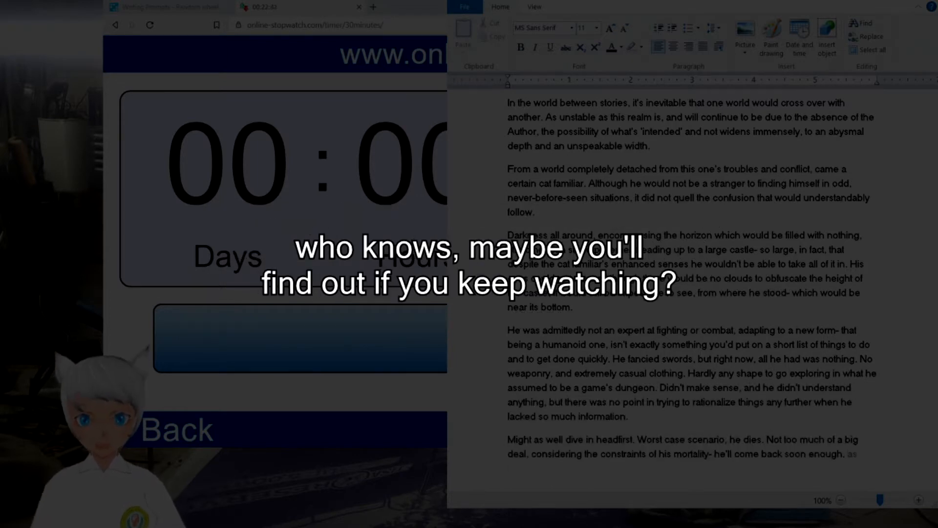
Step: Write the castle-doors scene and the white-haired boy's conversation, scrolling as the text grows
scroll("down", 3)
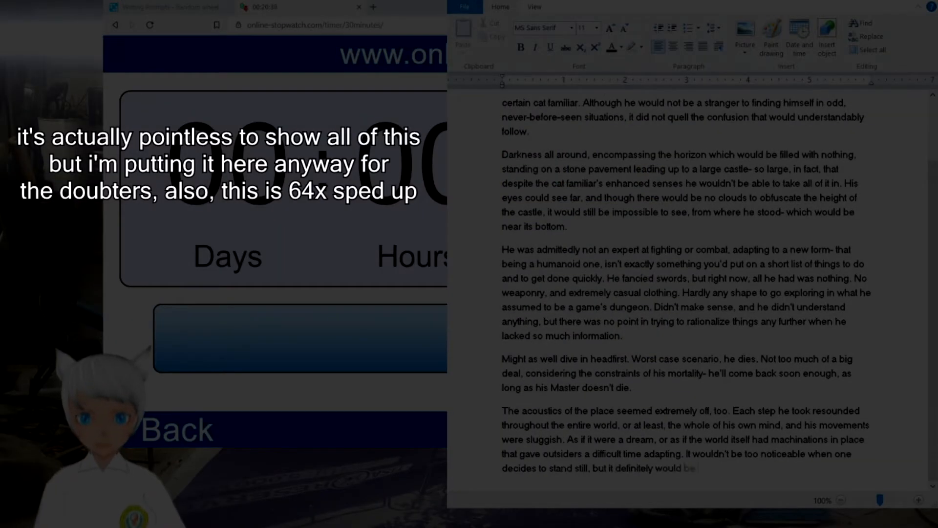
scroll("down", 3)
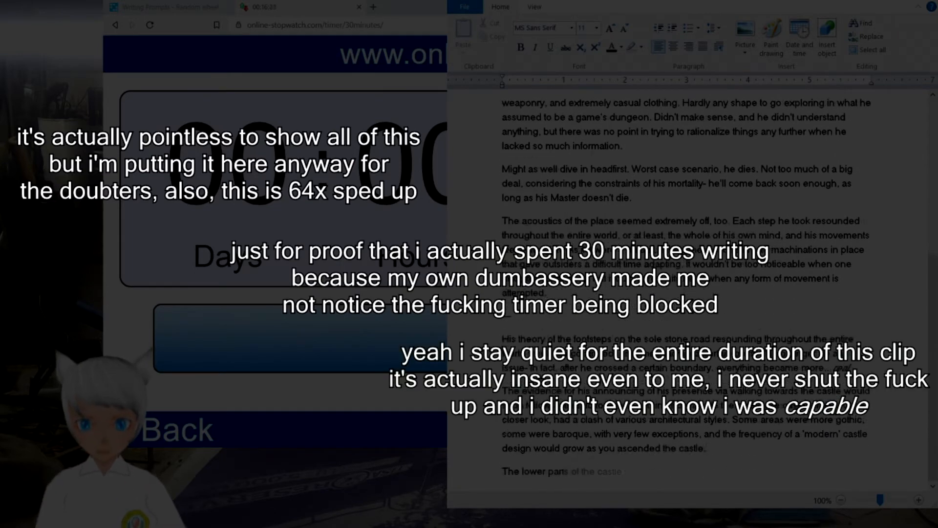
scroll("down", 3)
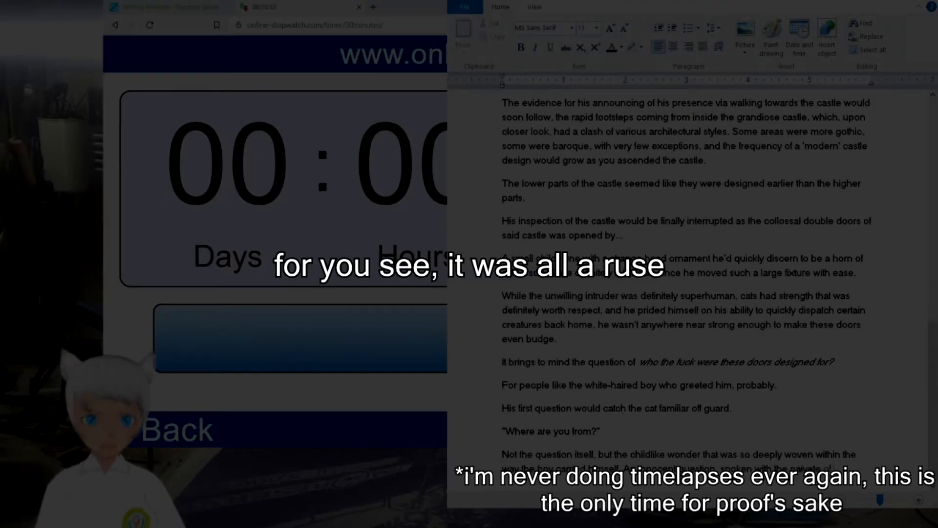
scroll("down", 3)
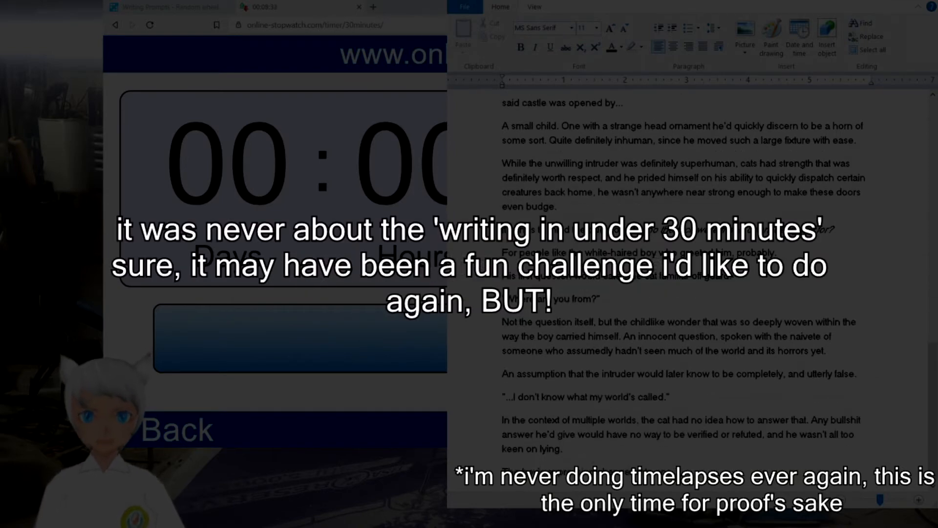
scroll("down", 3)
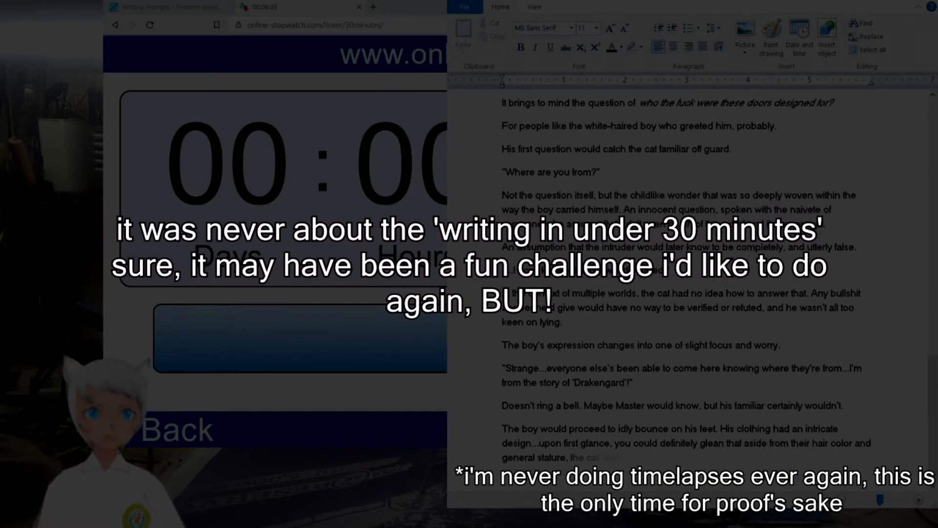
scroll("down", 3)
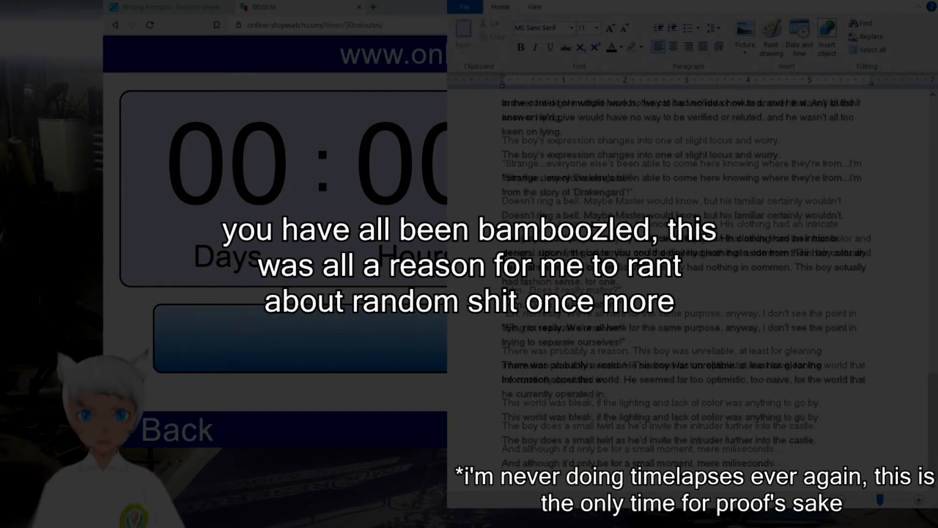
scroll("down", 3)
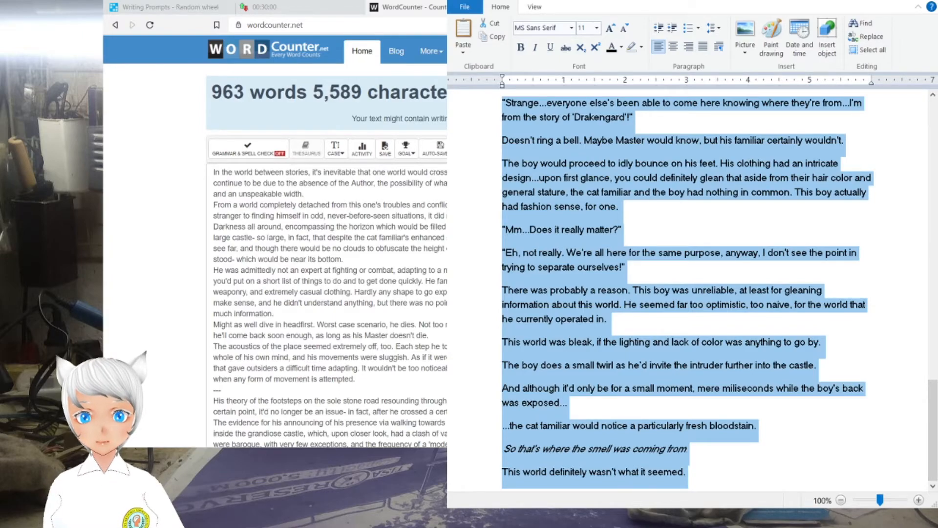
scroll("up", 3)
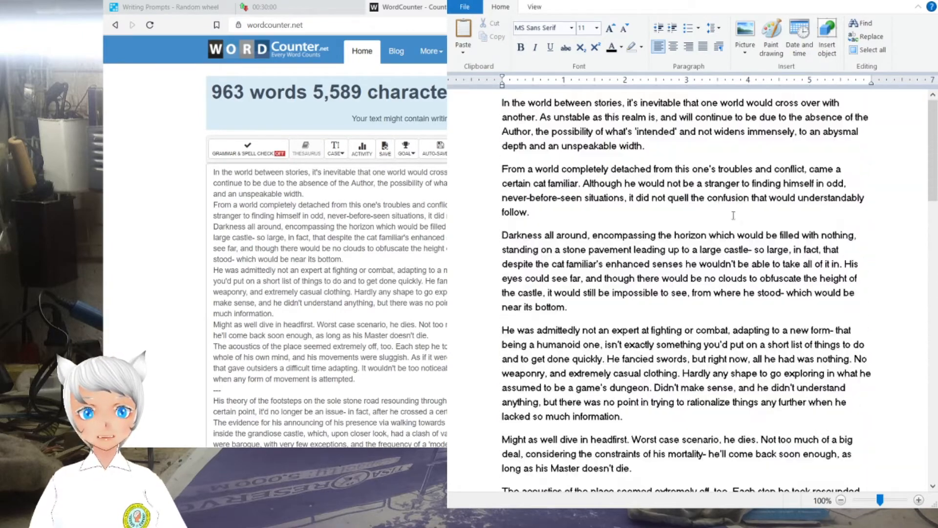
scroll("down", 3)
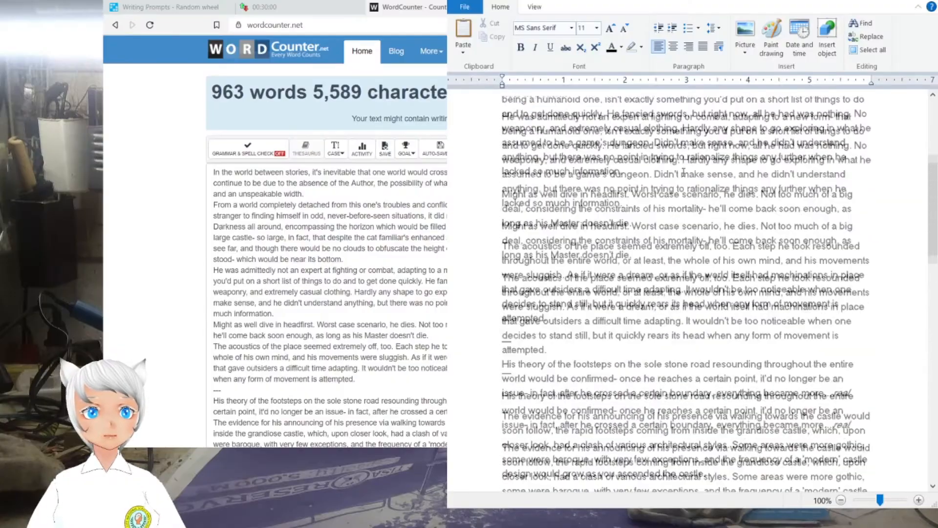
scroll("up", 3)
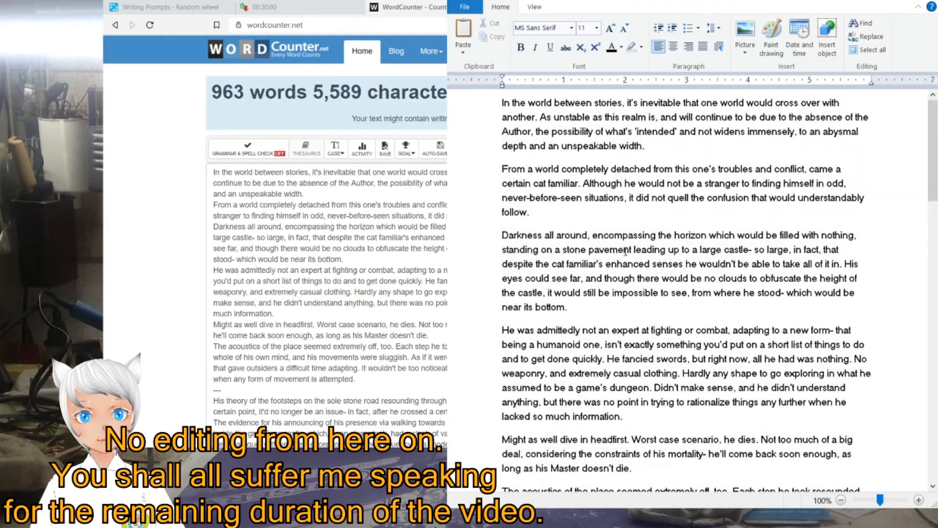
scroll("down", 3)
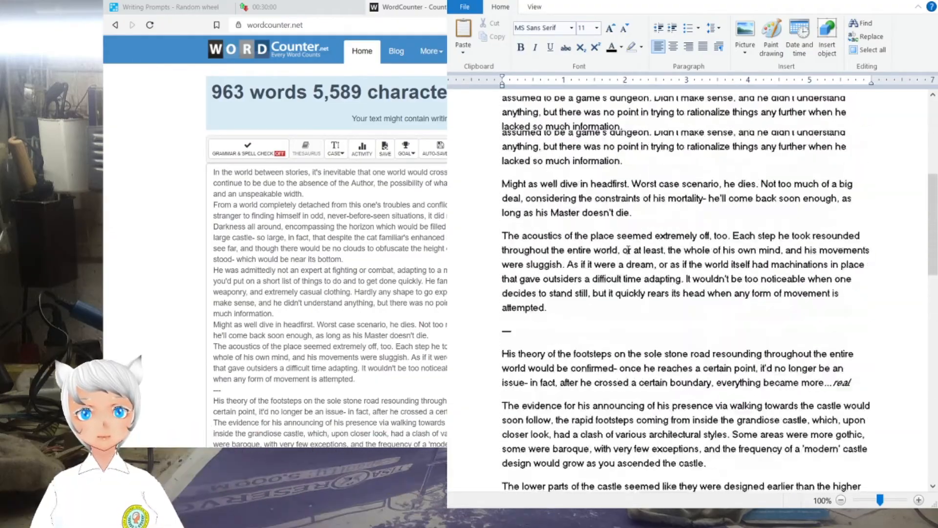
scroll("up", 3)
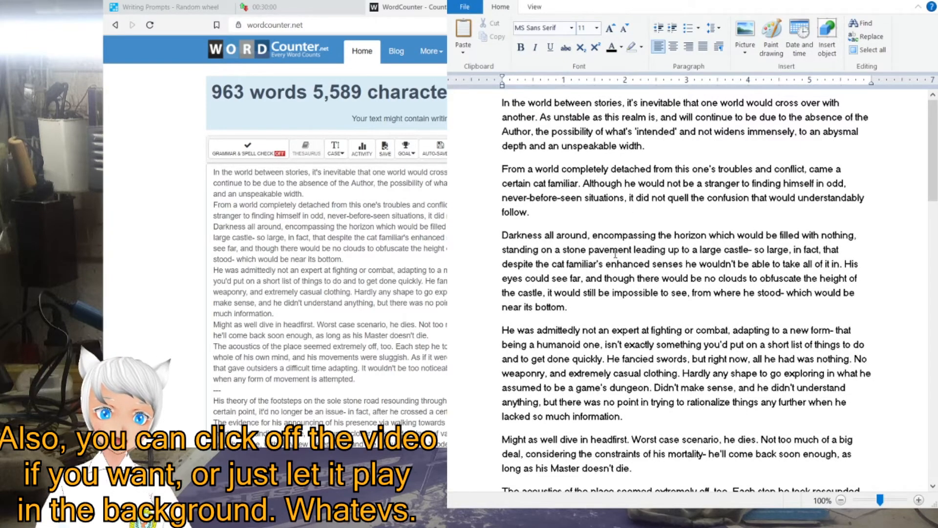
scroll("down", 3)
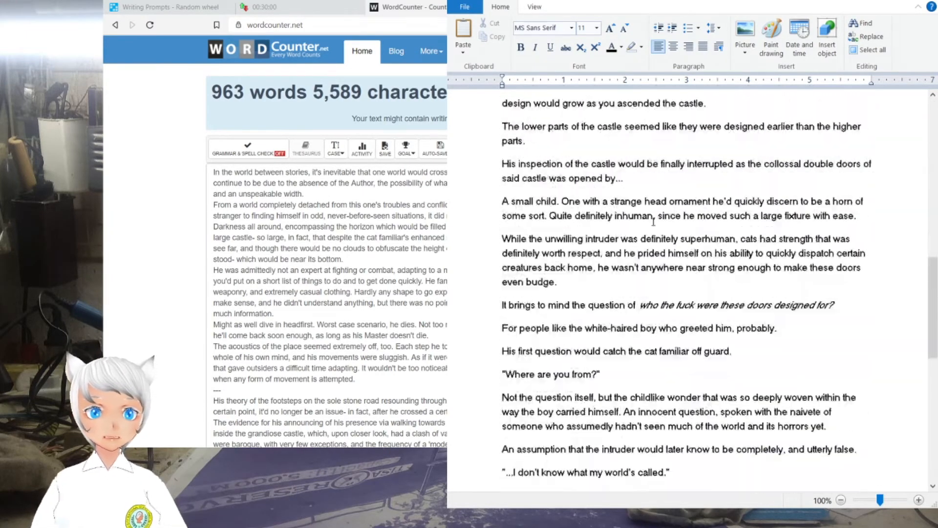
scroll("up", 3)
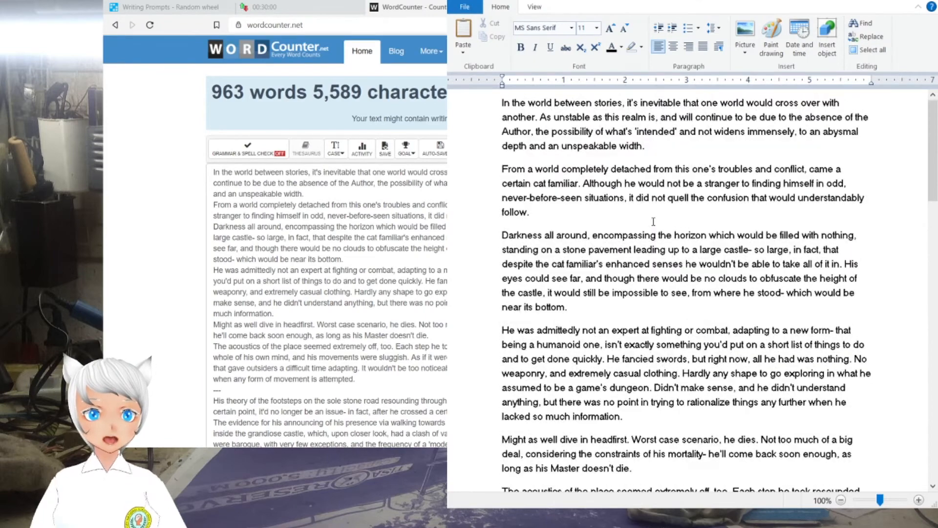